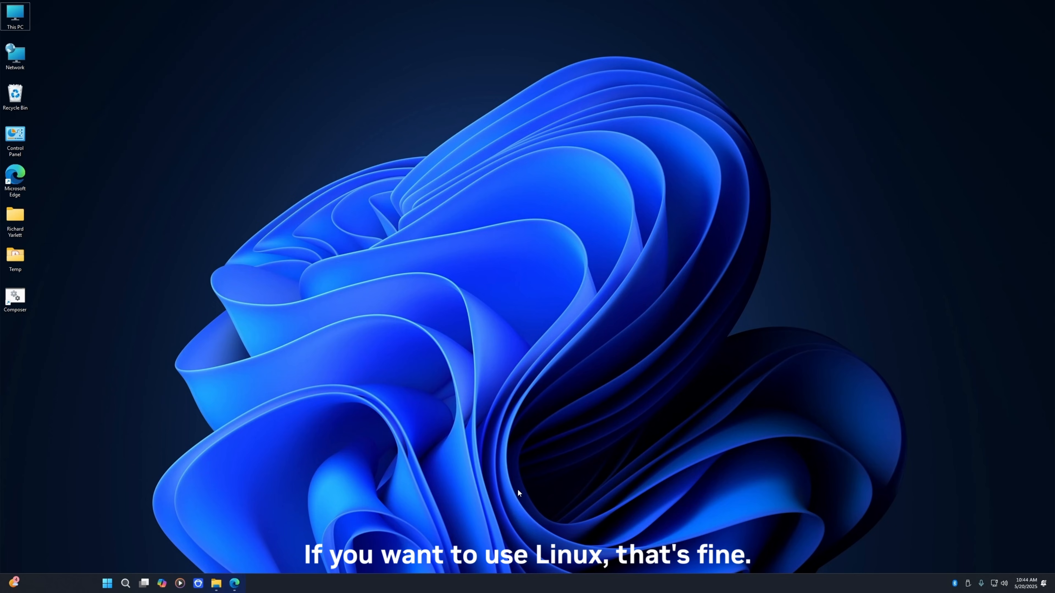
Step: Search the Start menu for 'cmd' and launch Command Prompt
left_click(106, 584)
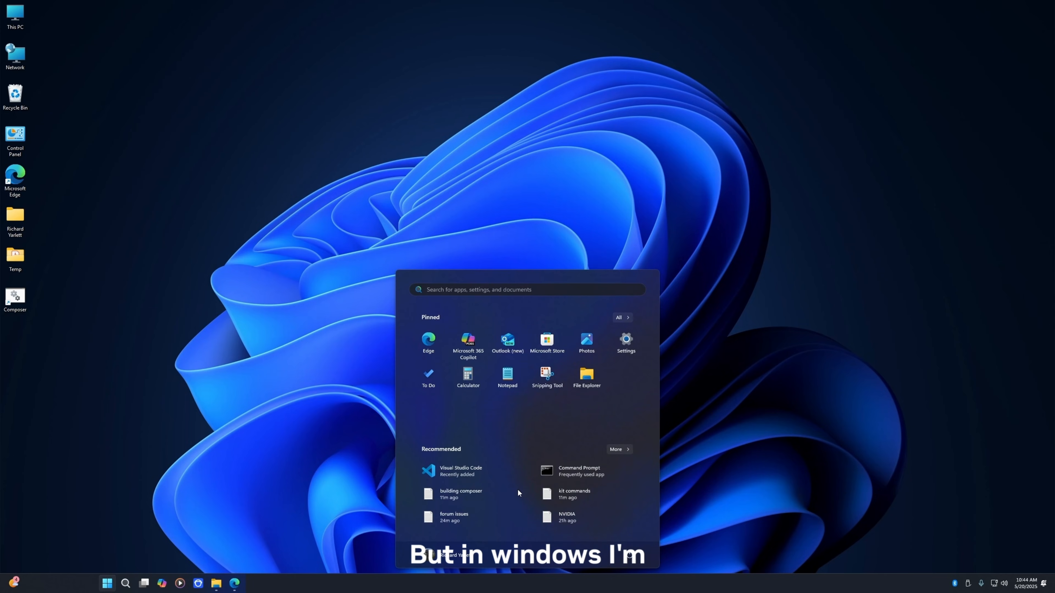
type("command Prompt")
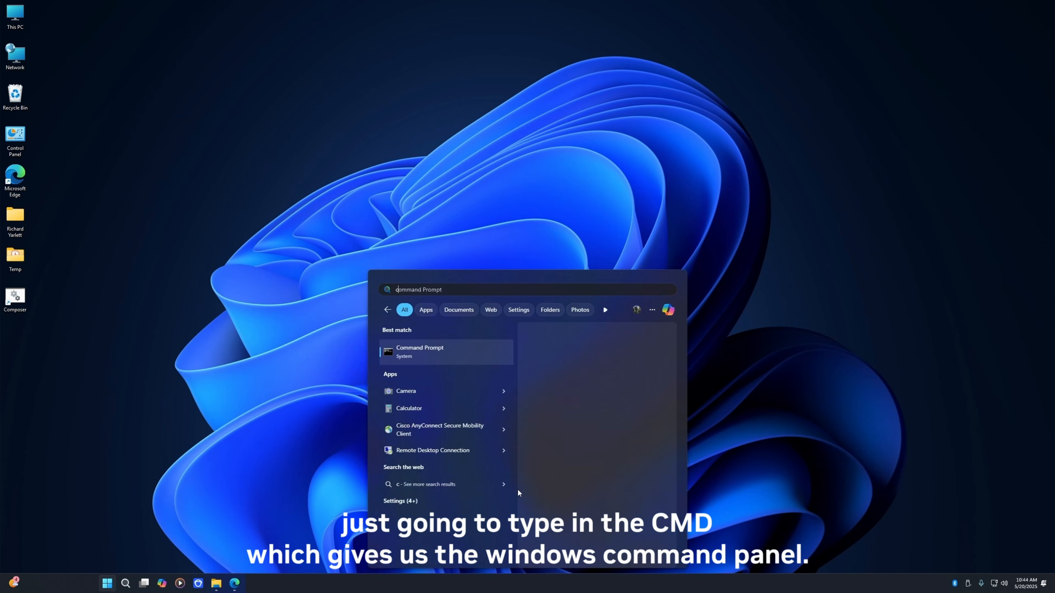
type("cmd")
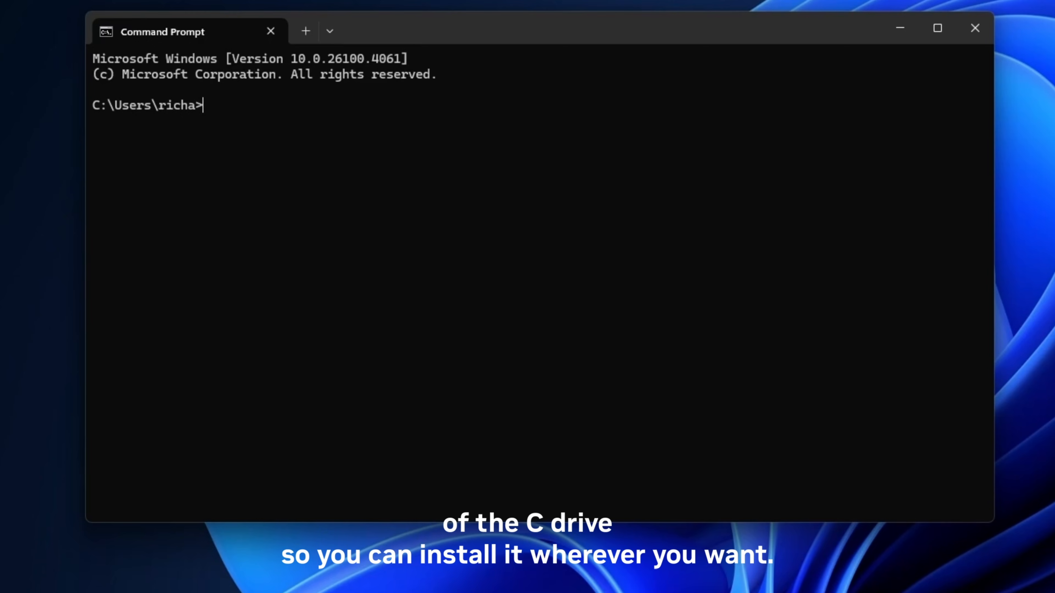
type("c")
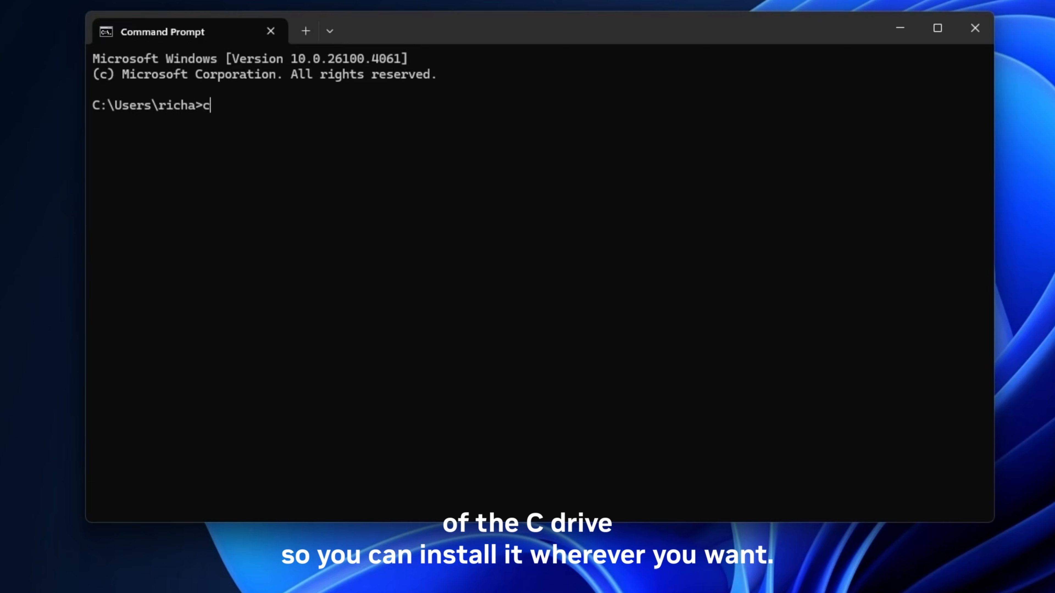
type("d\\")
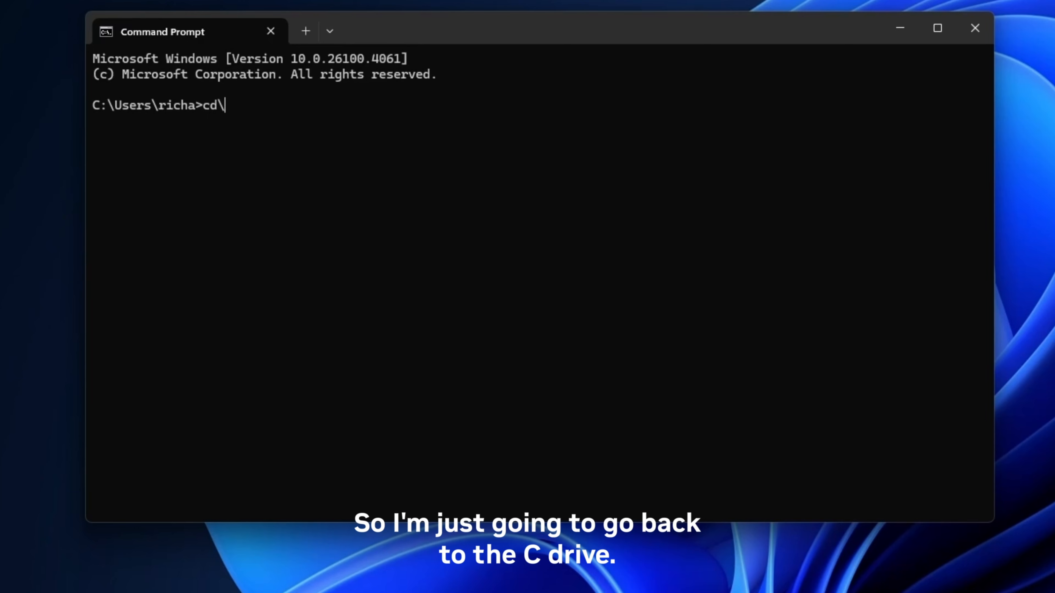
key("Return")
type("c:")
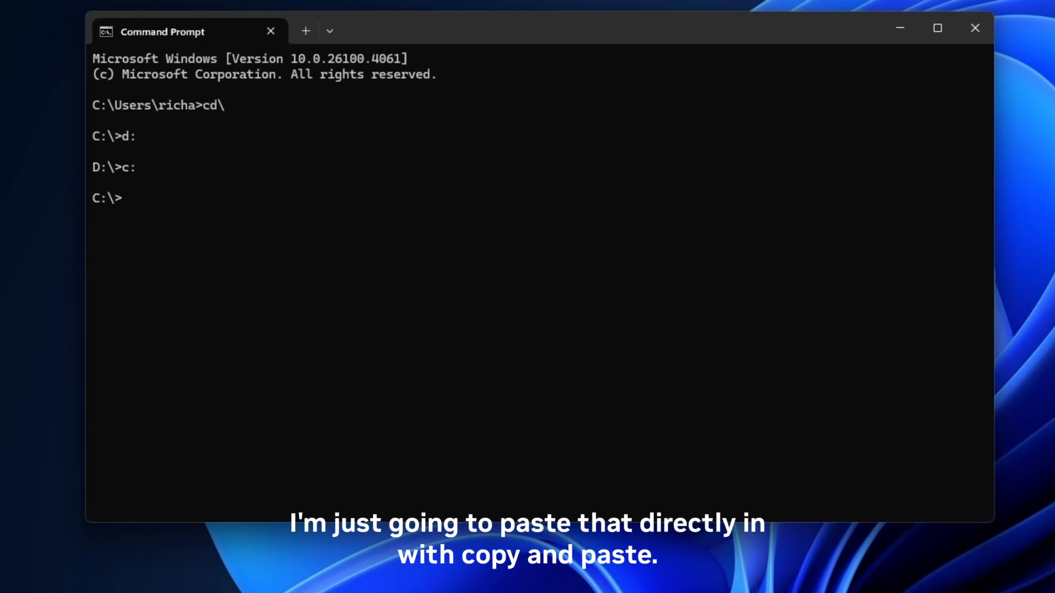
type("git clone https://github.com/NVIDIA-Omniverse/kit-app-template.git")
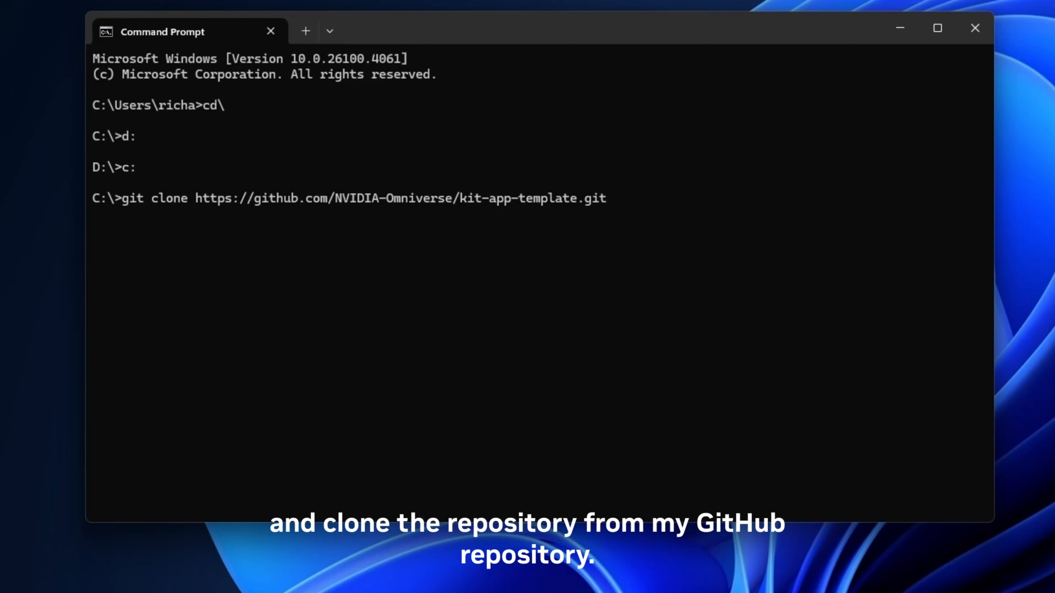
key("Return")
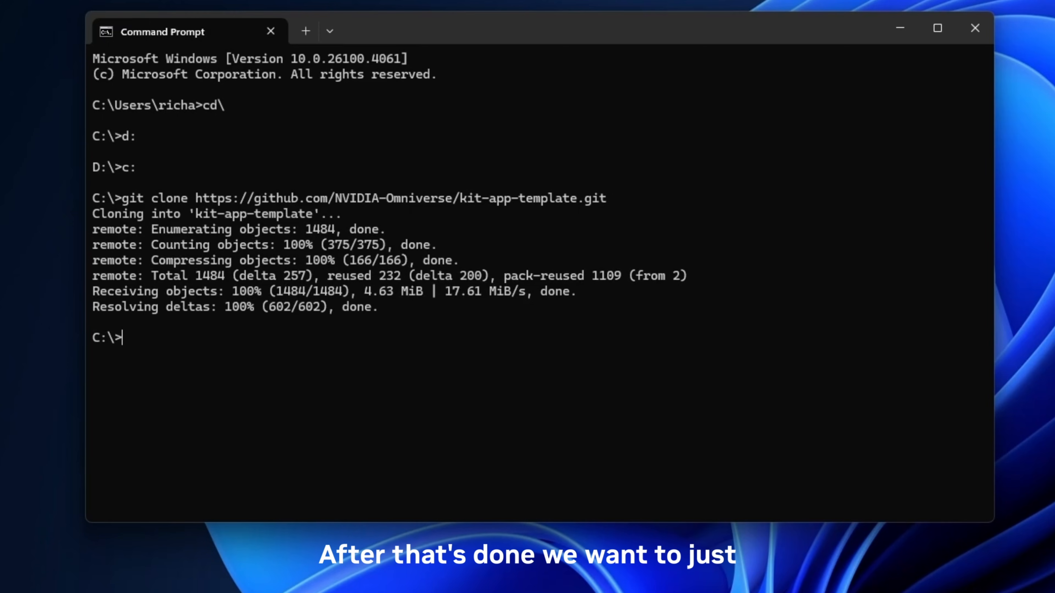
Step: Change directory into the cloned kit-app-template folder
type("cd")
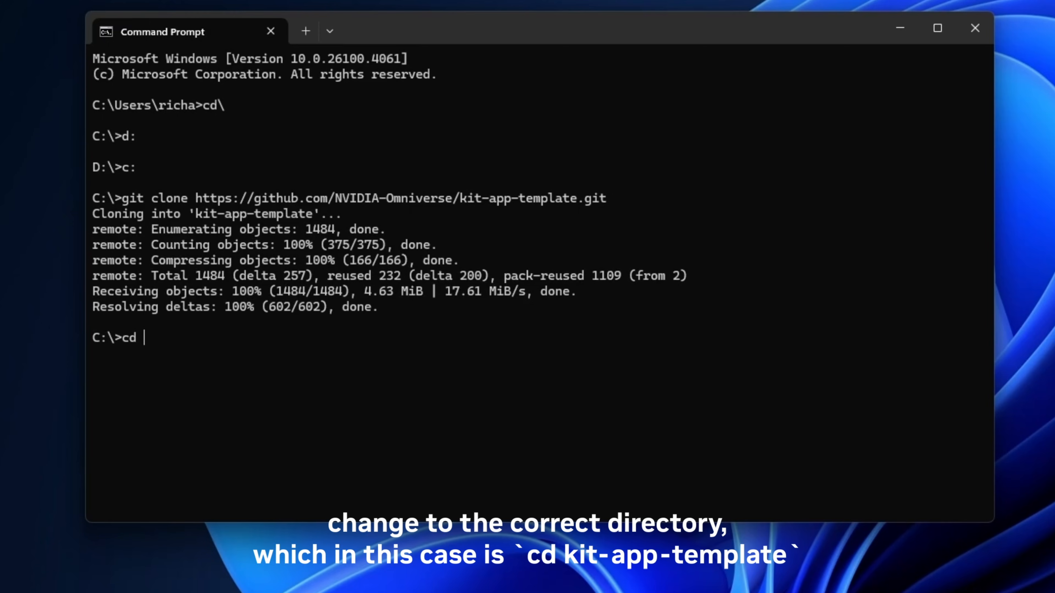
type("kit-a")
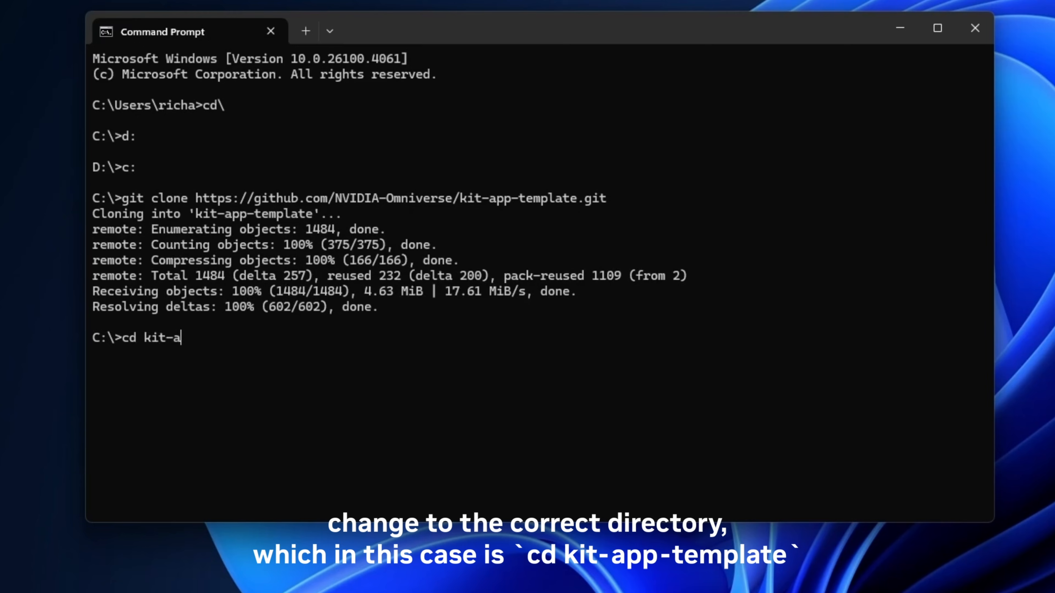
type("pp-template")
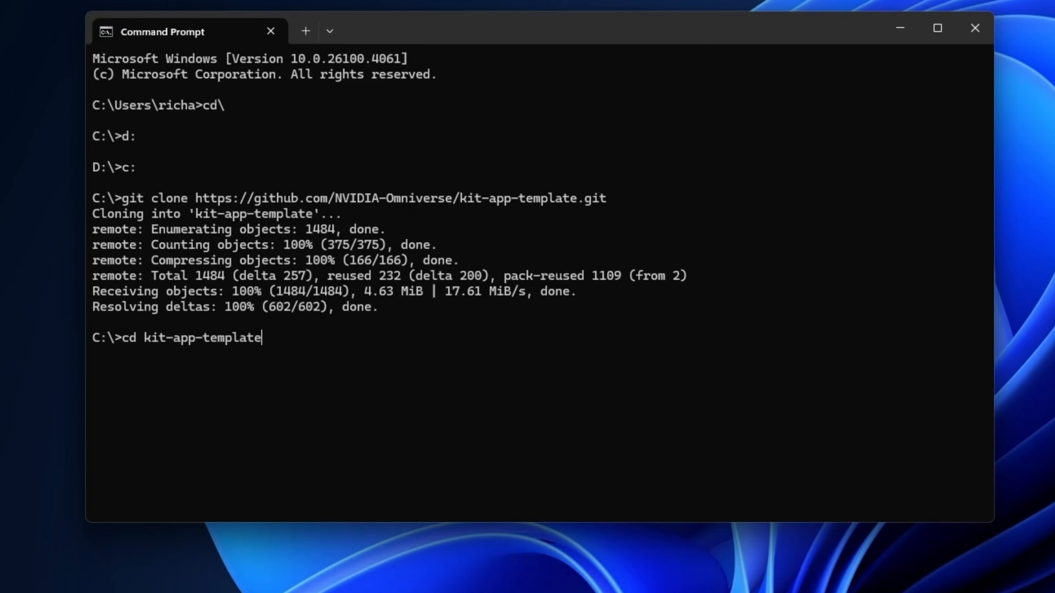
key("Return")
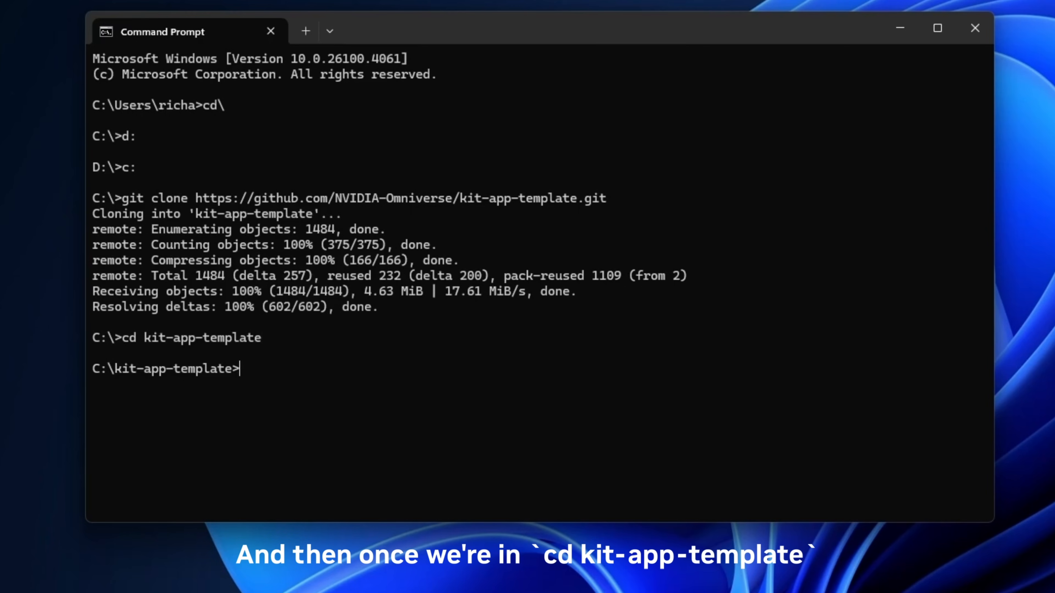
Step: Run 'repo.bat template new' to start the new-app wizard
type("repo")
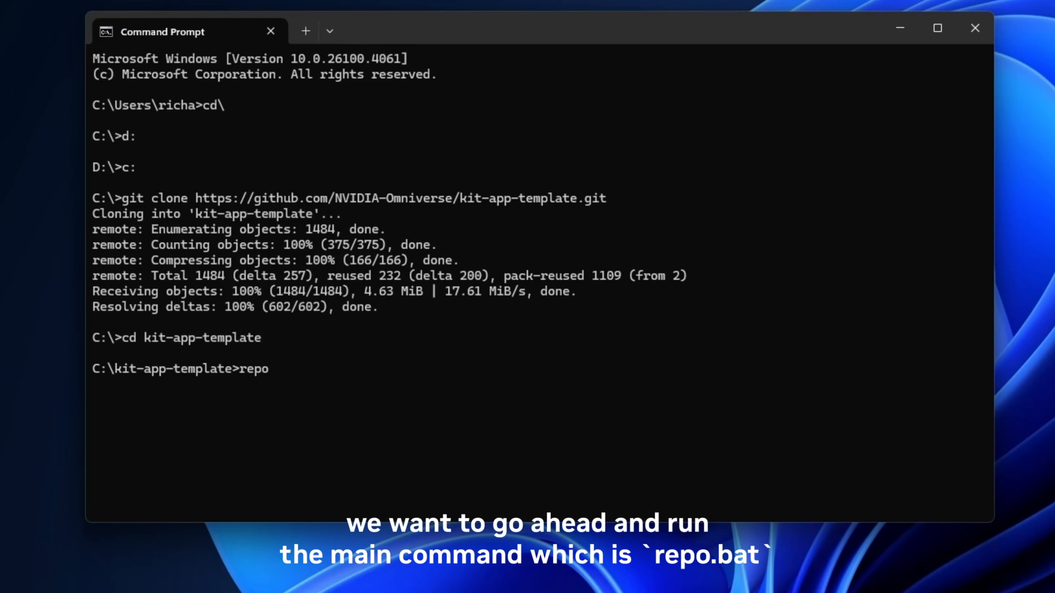
type(".bat tem")
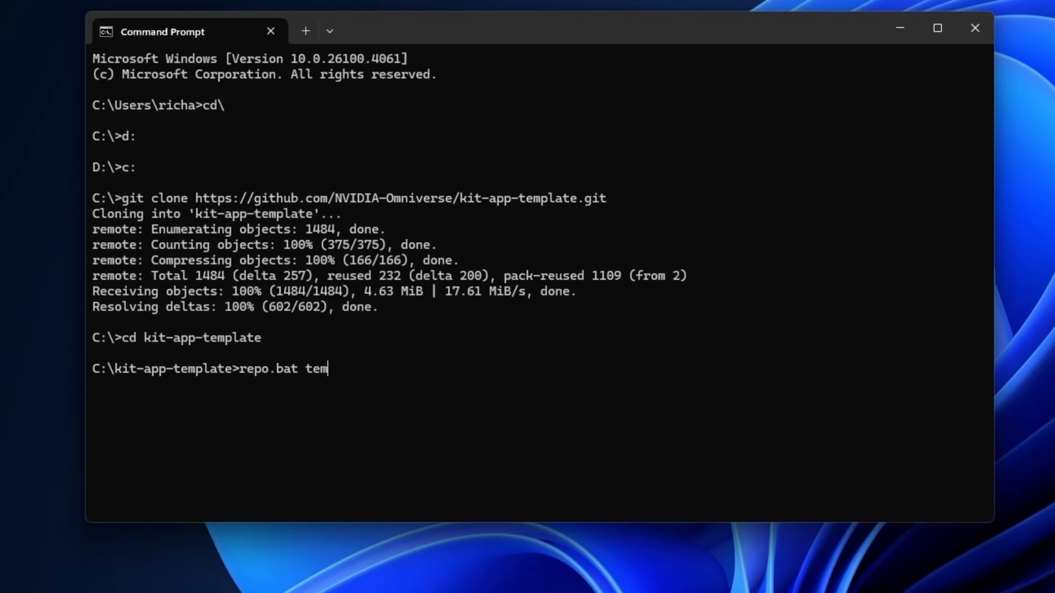
type("plate new")
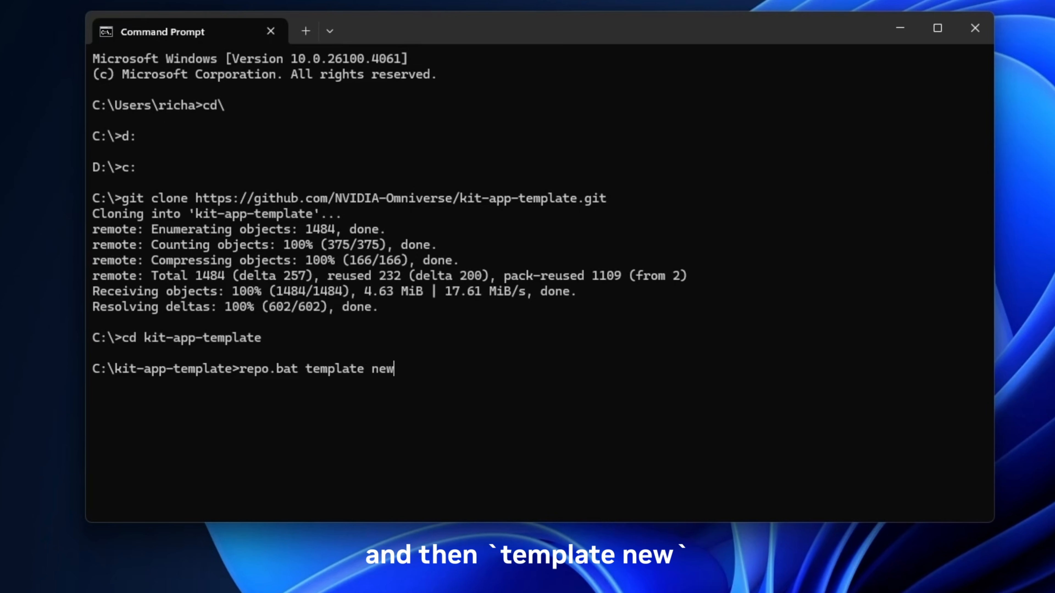
key("Return")
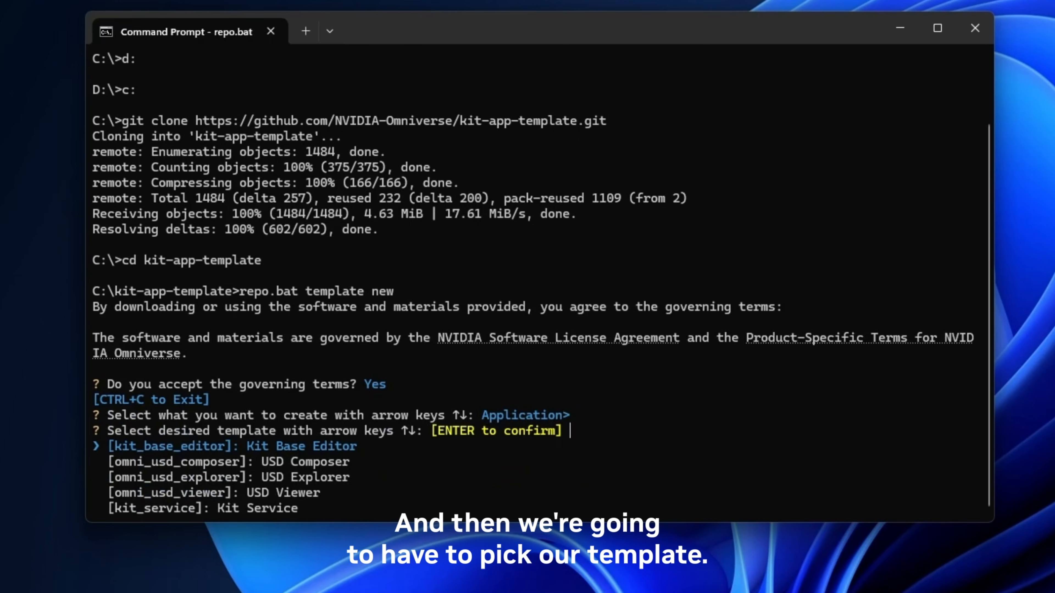
Step: Choose the omni_usd_composer template, name it my_awesome_app / 'My Awesome App', accept version 0.1.0
key("Down")
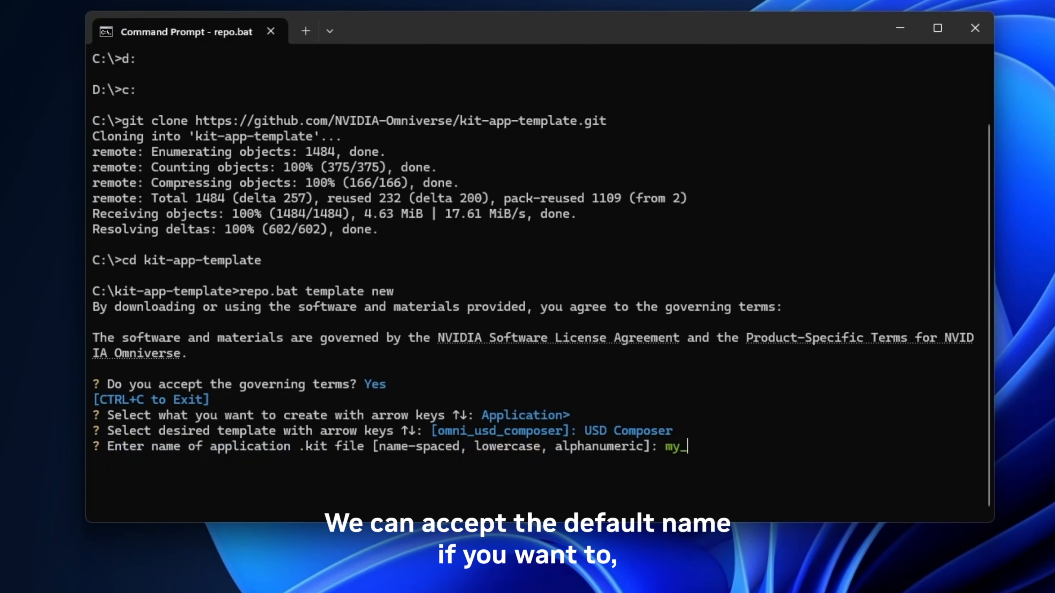
type("awesm")
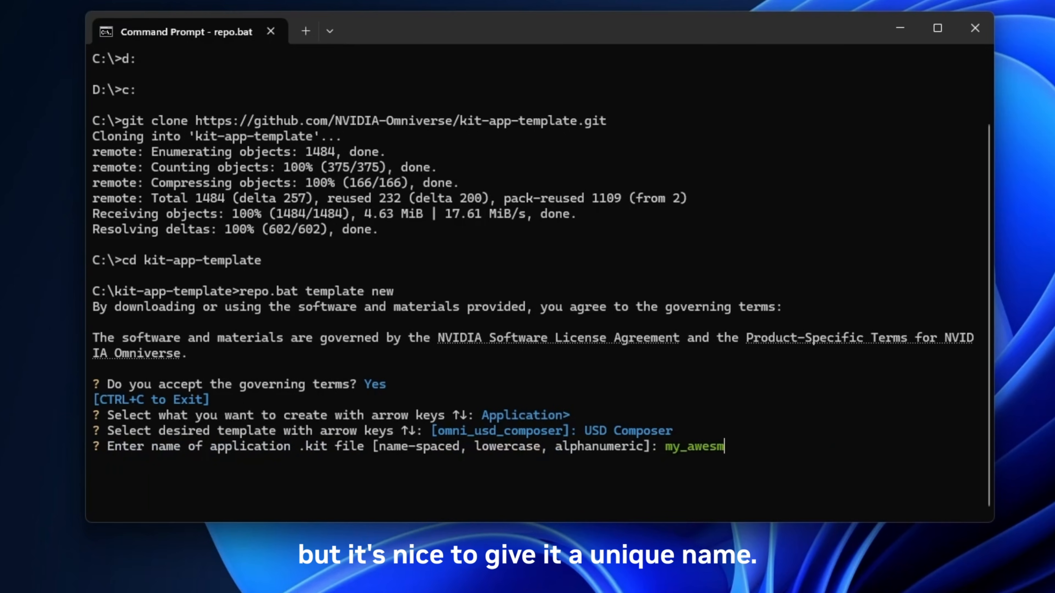
type("ome_app")
type("My USD Compo")
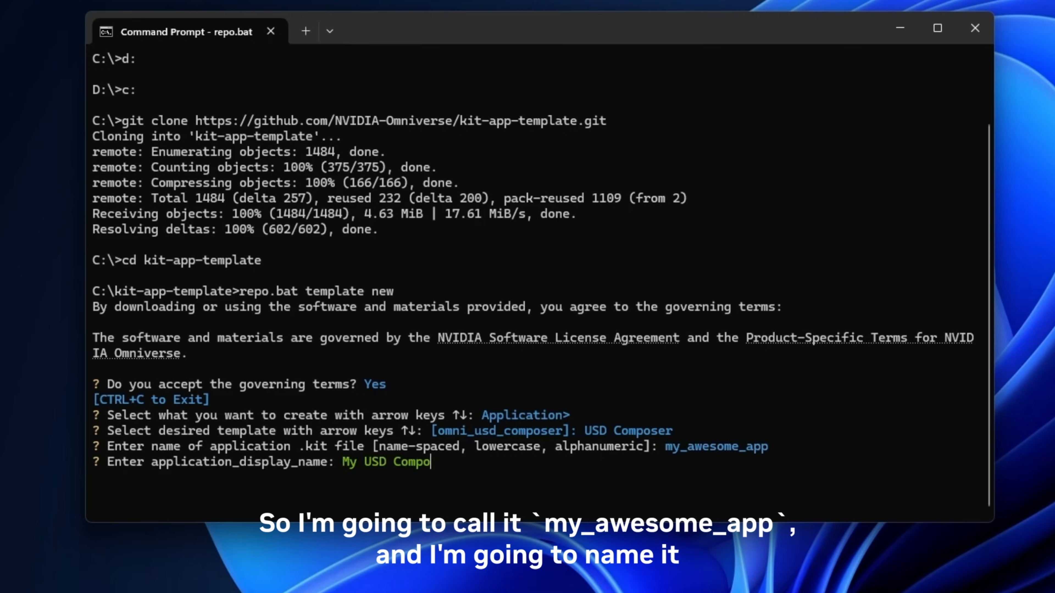
key("backspace")
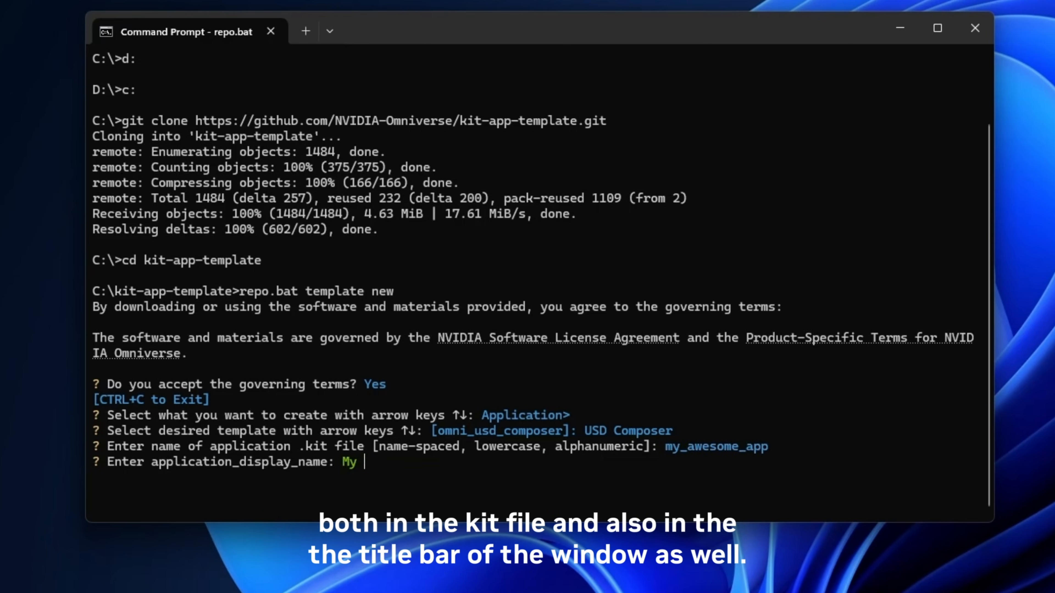
type("Awesome")
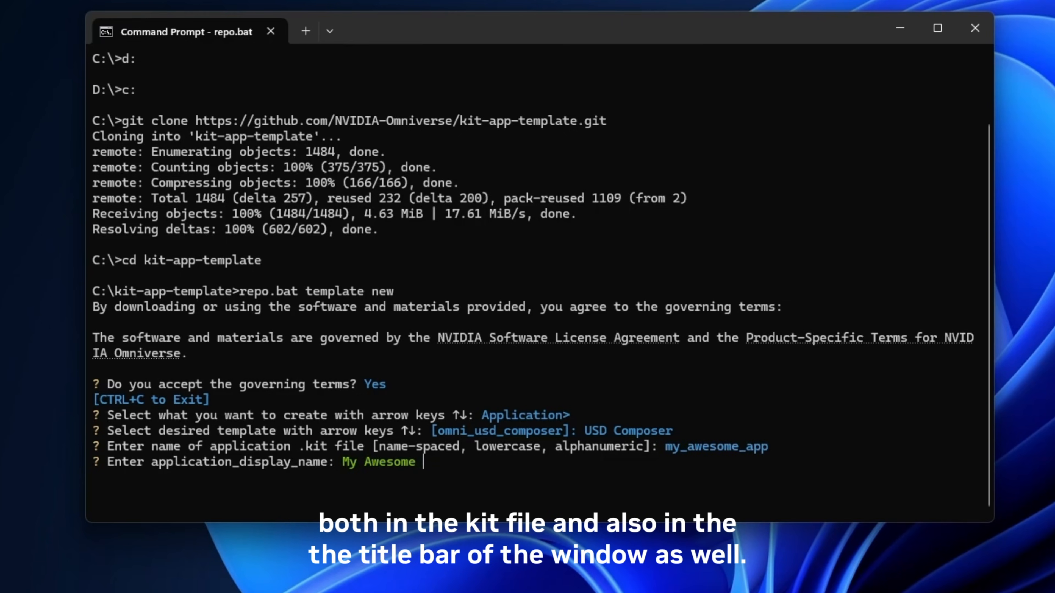
type("App")
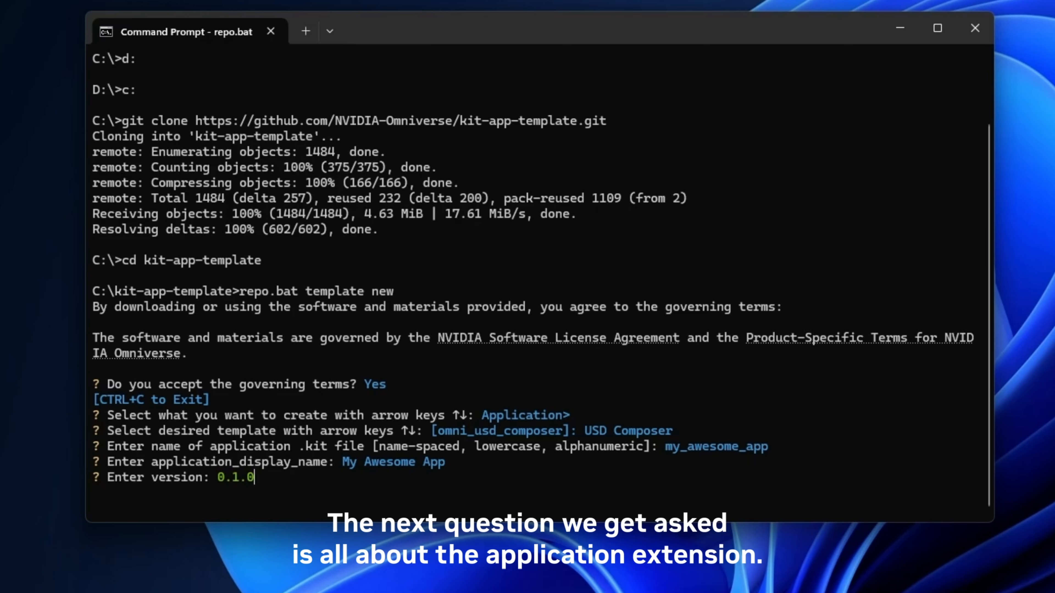
key("Return")
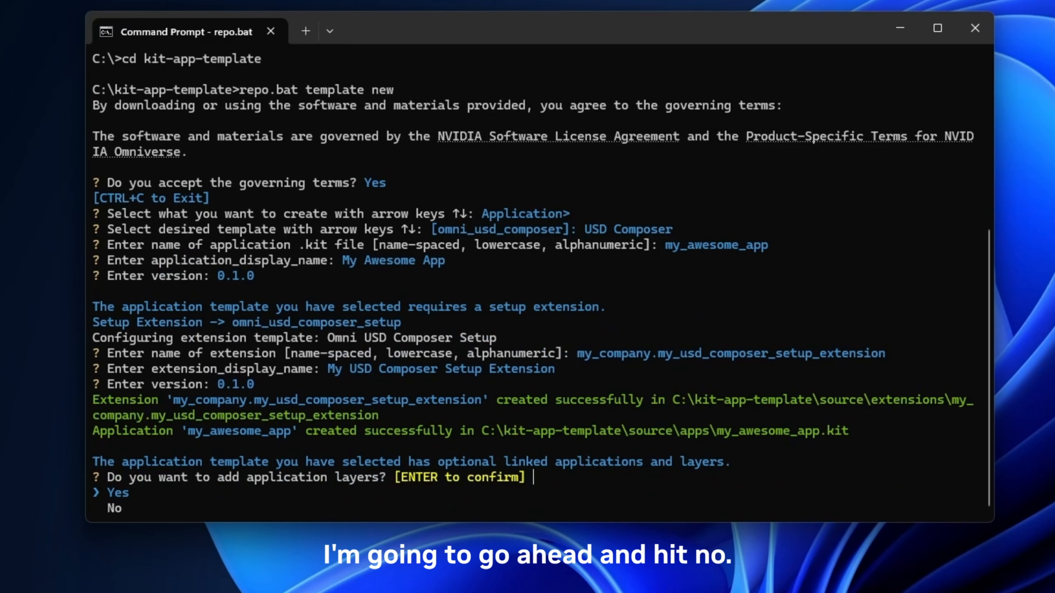
Step: Decline application layers and run repo.bat build until BUILD (RELEASE) SUCCEEDED
key("Down")
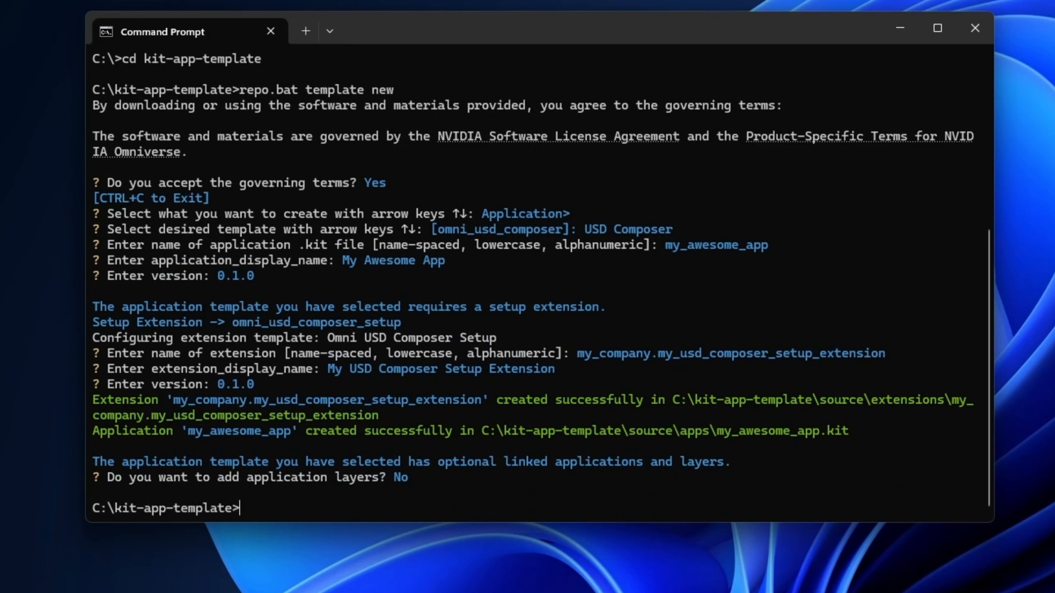
type("re")
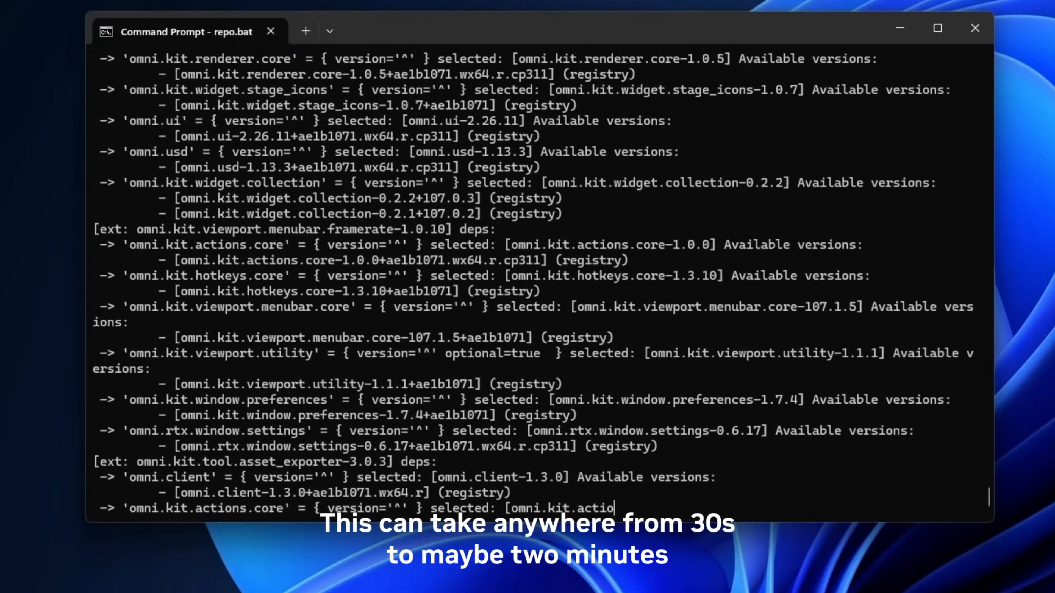
scroll("down", 3)
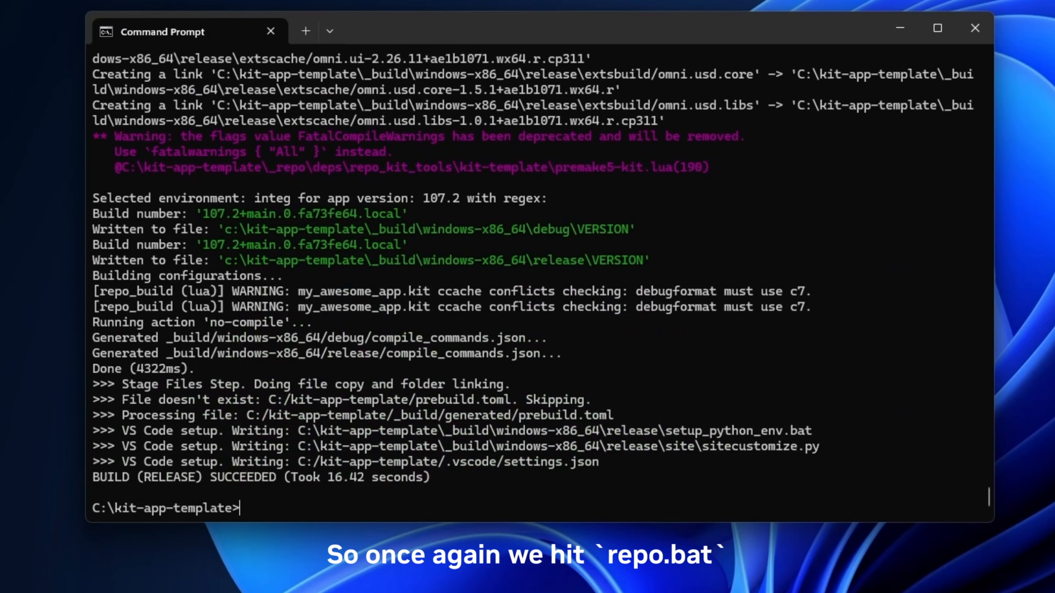
Step: Run 'repo.bat launch' and open the Astronaut sample from Configurator Samples
type("repo.b")
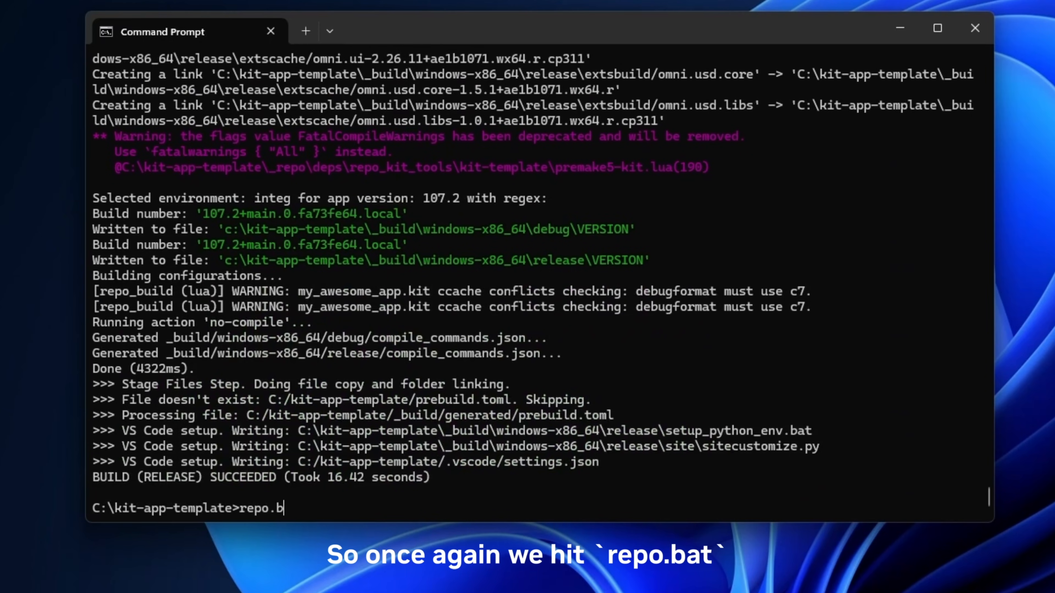
type("at launch")
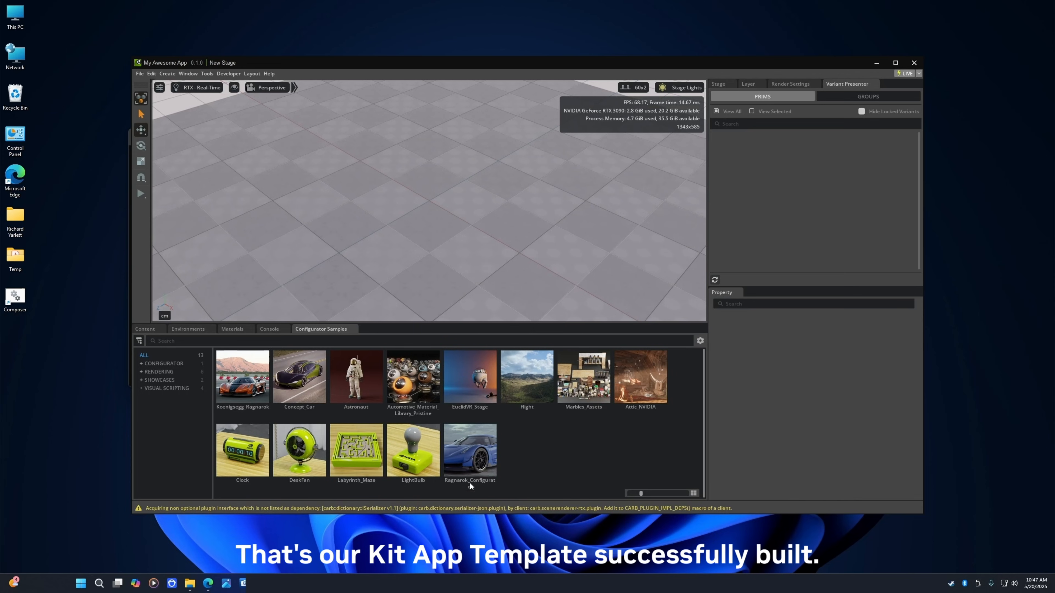
double_click(356, 375)
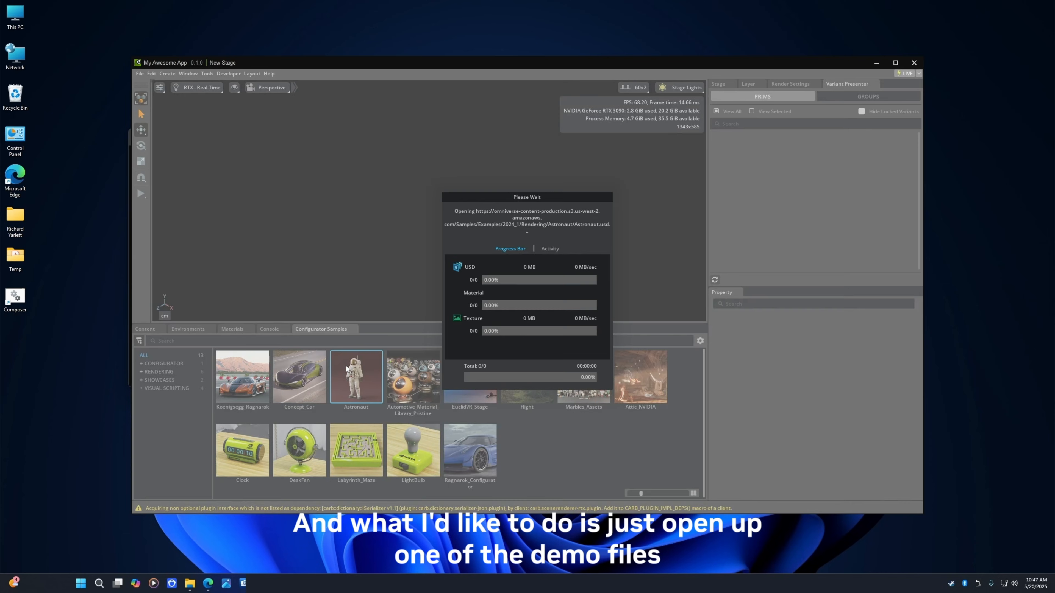